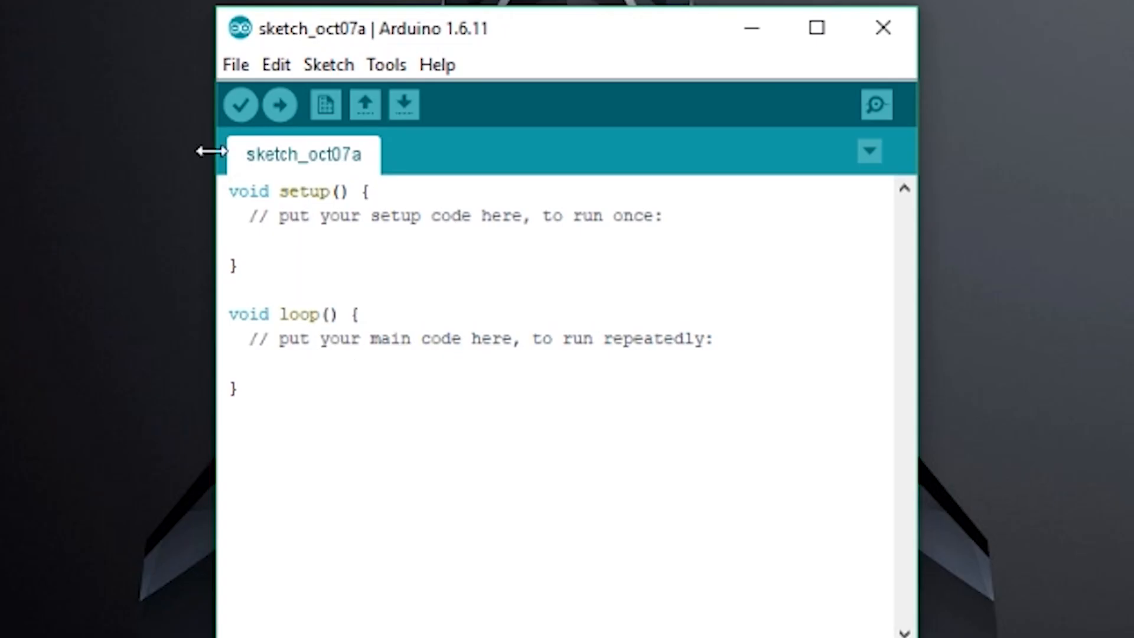
Open the ArduinoISP example sketch and upload it to the Uno.
{"action": "left_click", "coordinate": [386, 65]}
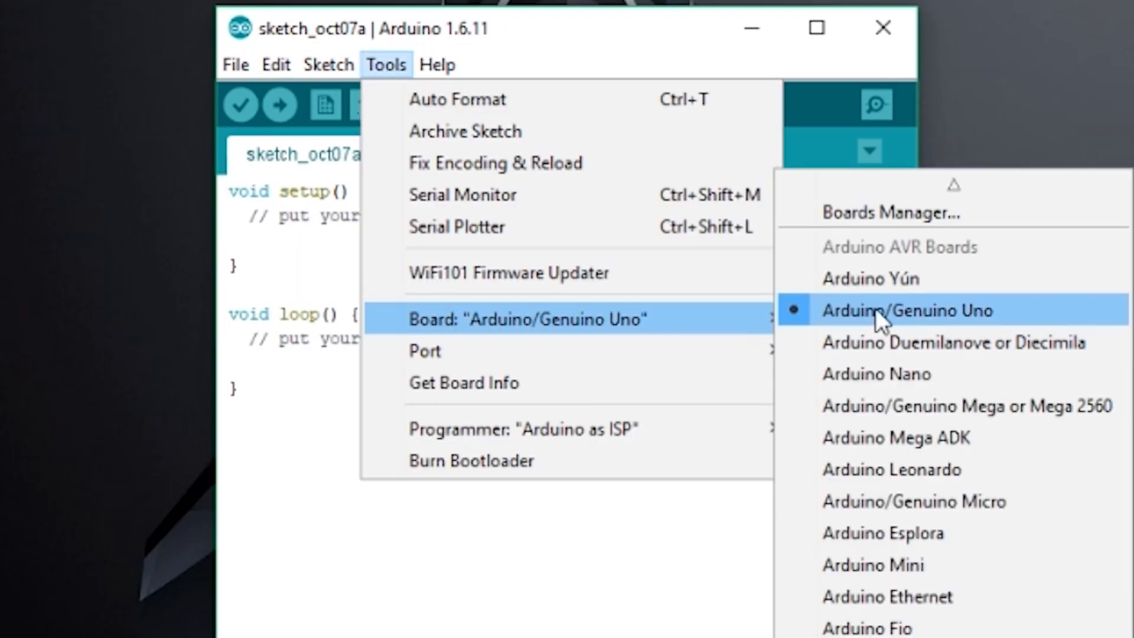
{"action": "left_click", "coordinate": [238, 64]}
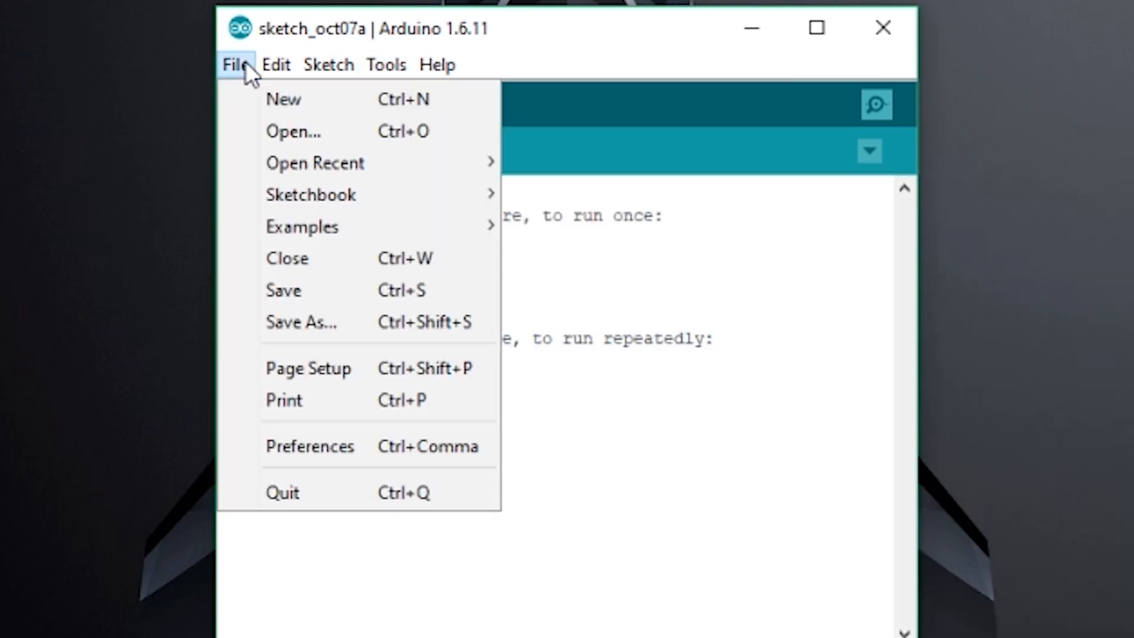
{"action": "mouse_move", "coordinate": [572, 242]}
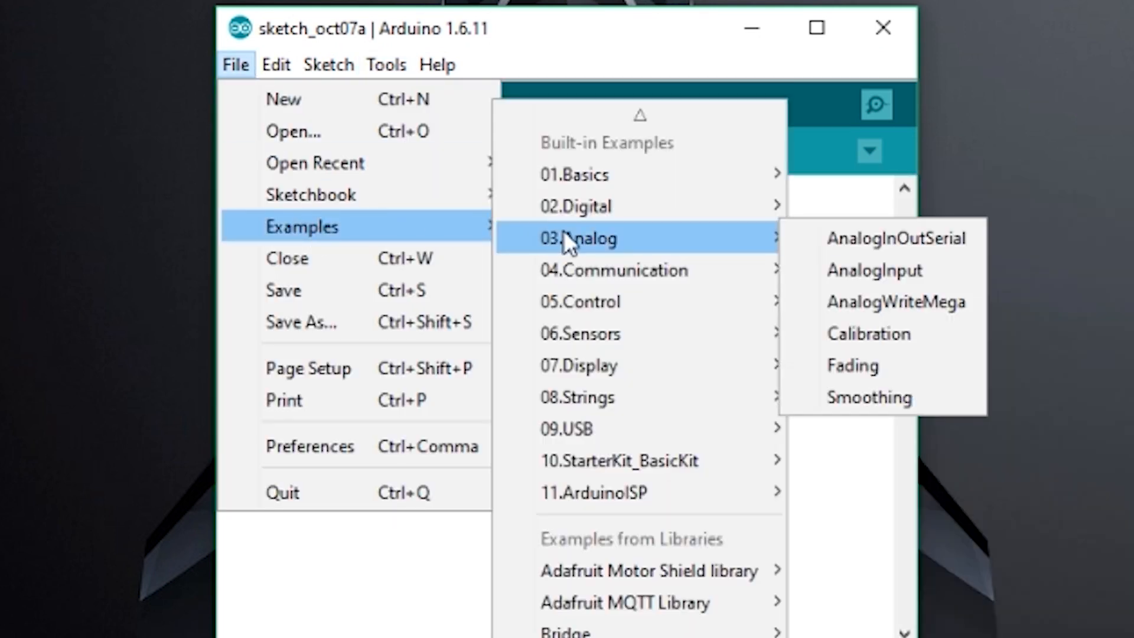
{"action": "left_click", "coordinate": [592, 492]}
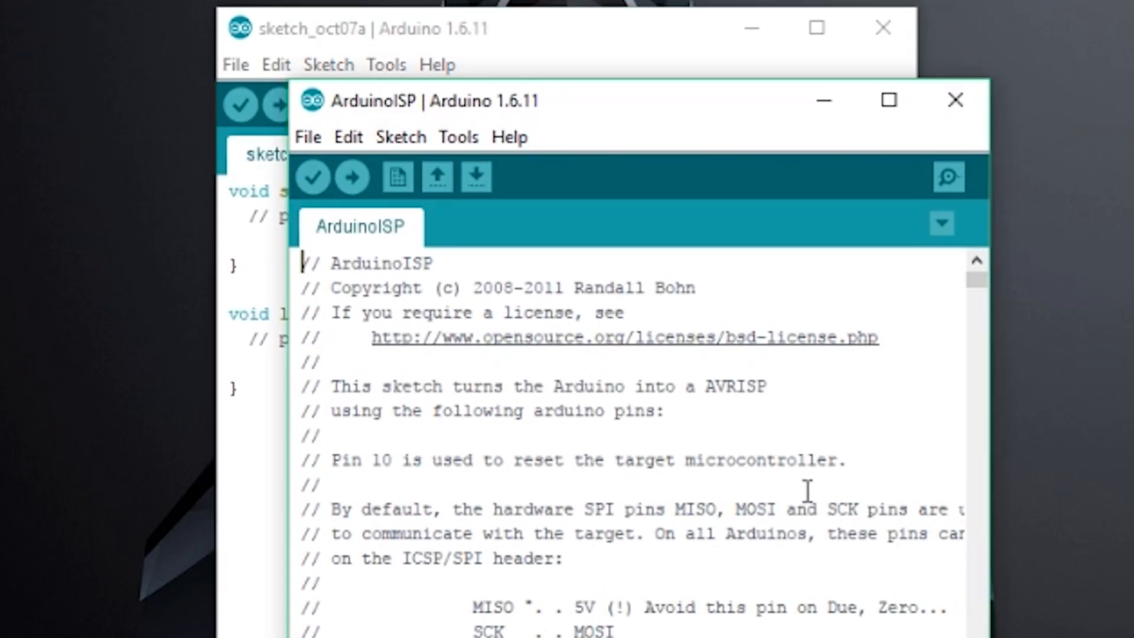
{"action": "left_click", "coordinate": [460, 137]}
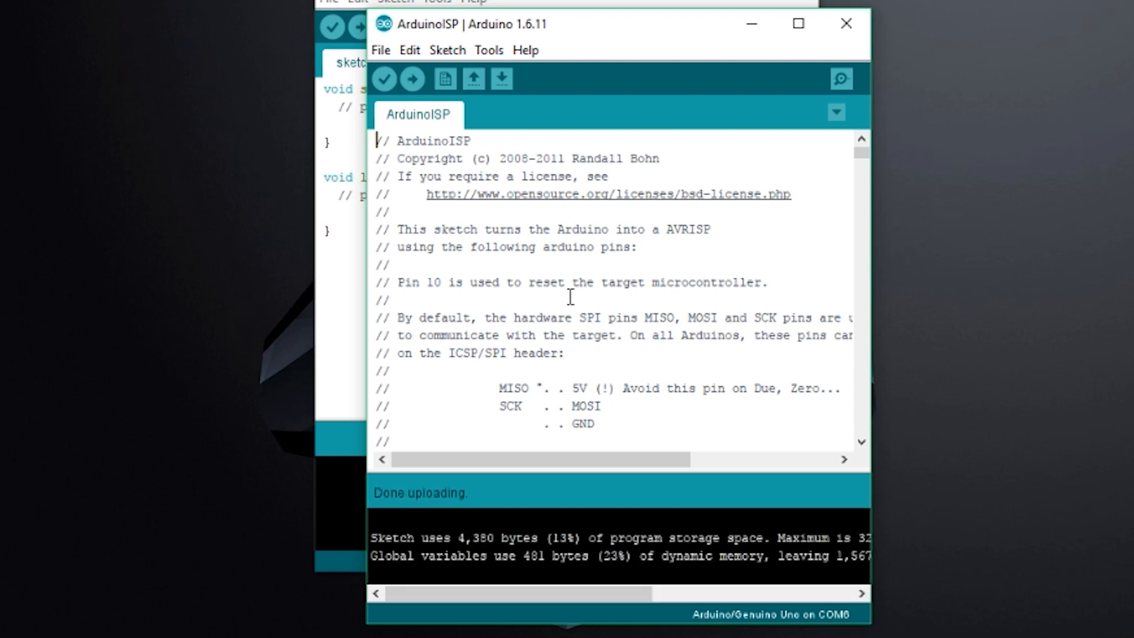
{"action": "left_click", "coordinate": [846, 24]}
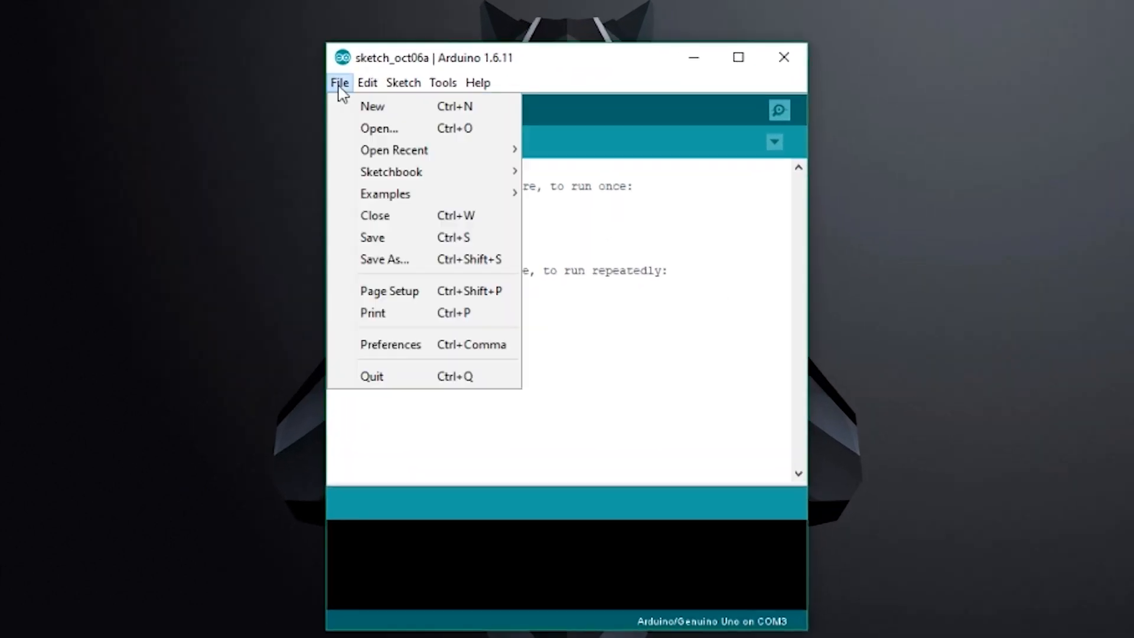
Target the ATtiny25/45/85 board with ATtiny85 processor, using Arduino as ISP programmer.
{"action": "left_click", "coordinate": [390, 344]}
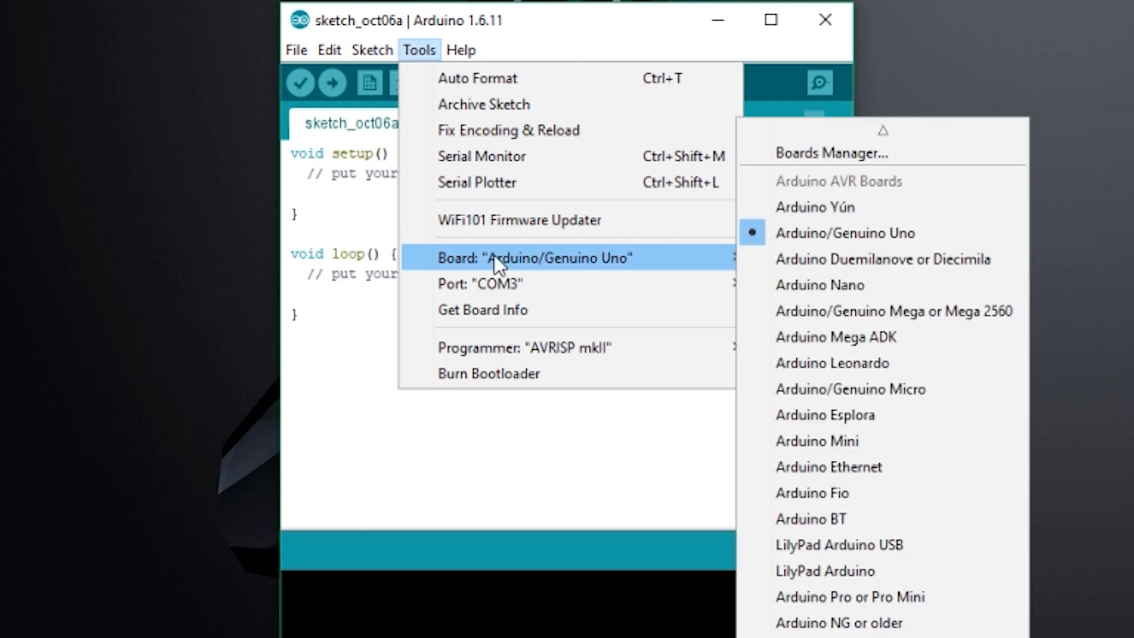
{"action": "left_click", "coordinate": [836, 152]}
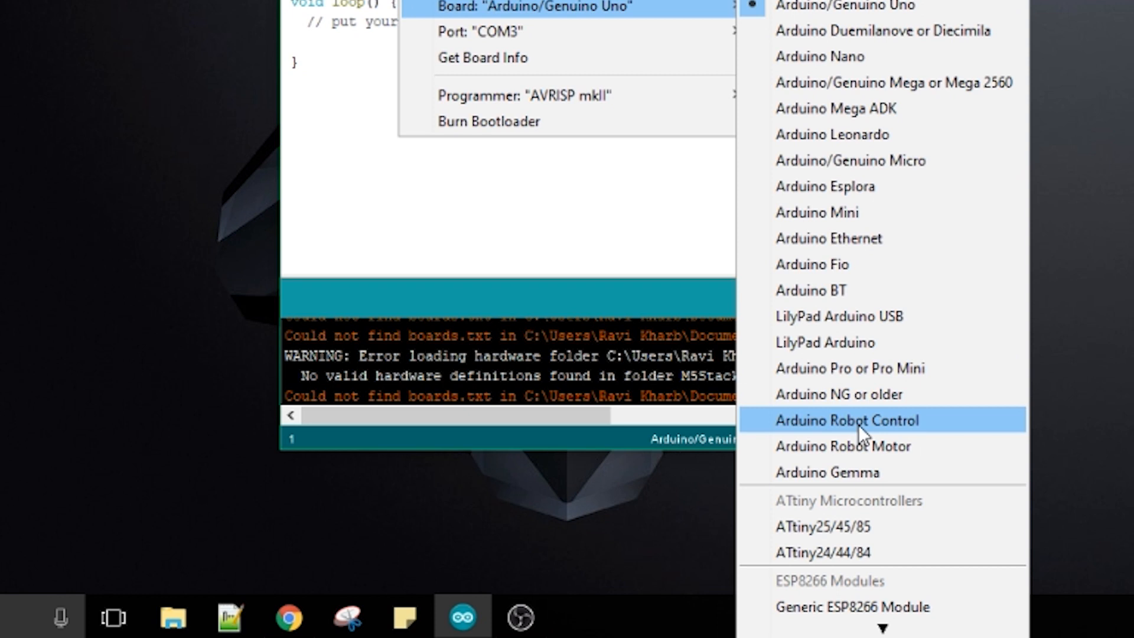
{"action": "mouse_move", "coordinate": [884, 541]}
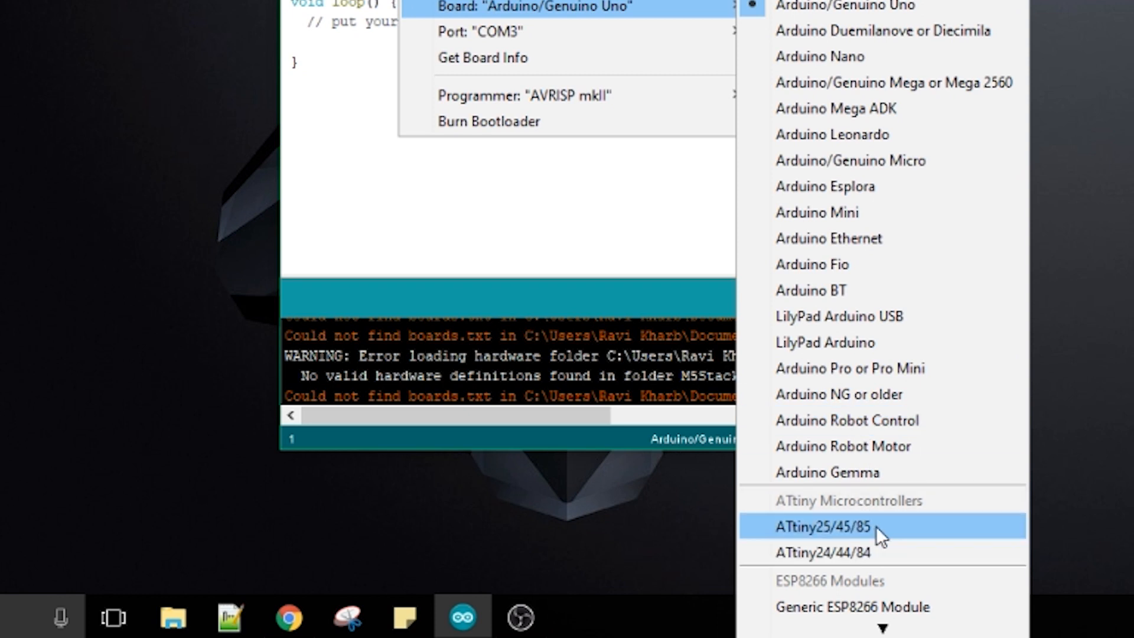
{"action": "left_click", "coordinate": [827, 526]}
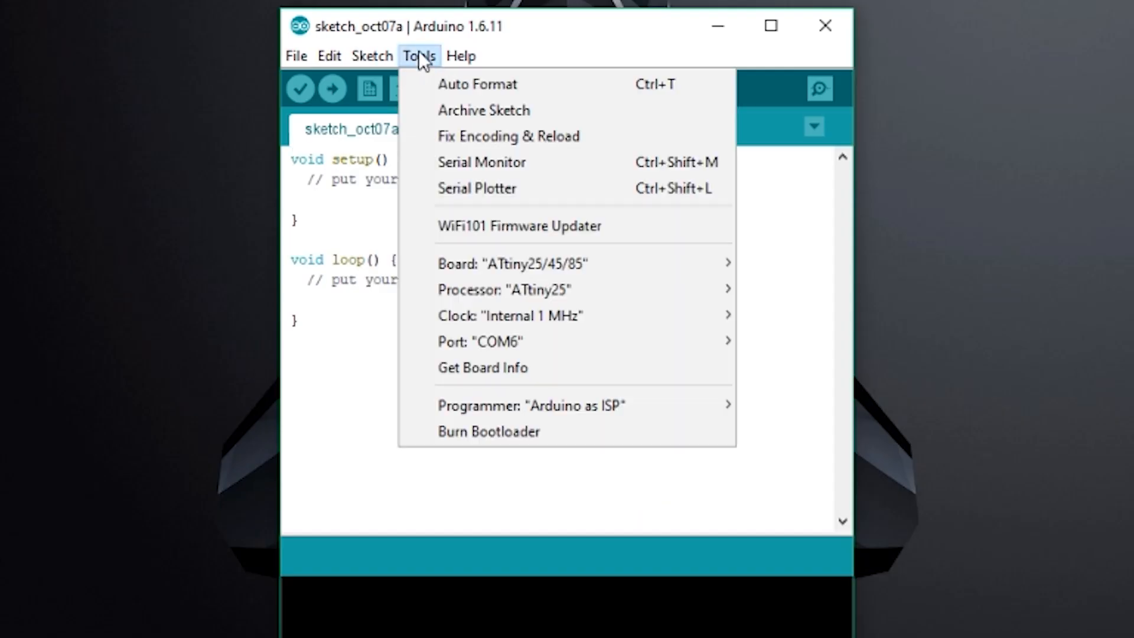
{"action": "mouse_move", "coordinate": [505, 289]}
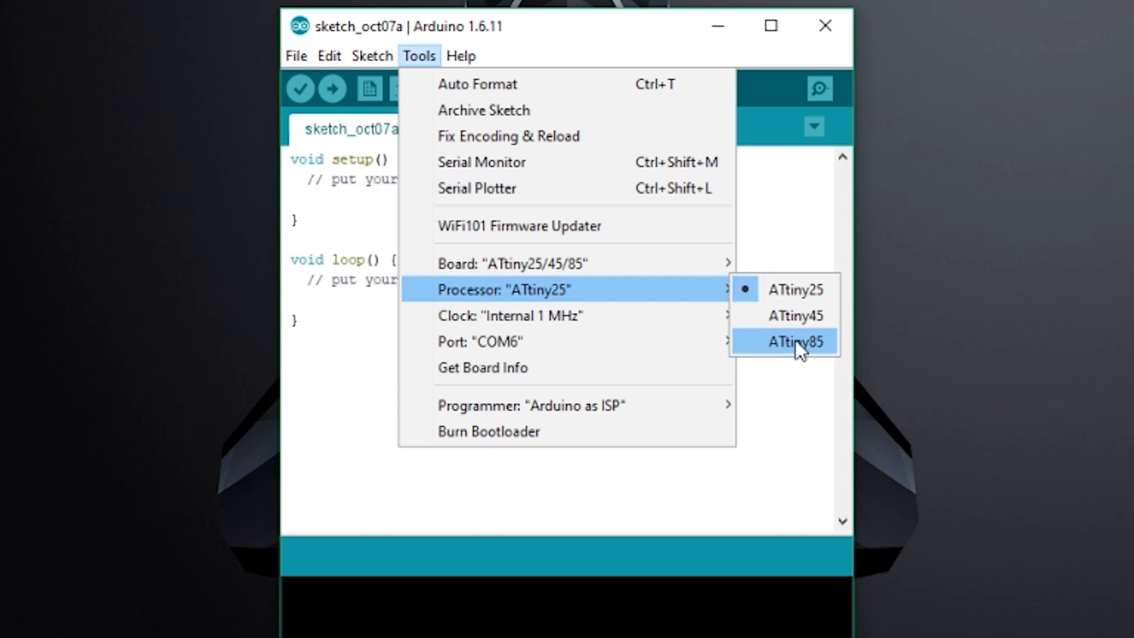
{"action": "left_click", "coordinate": [795, 342]}
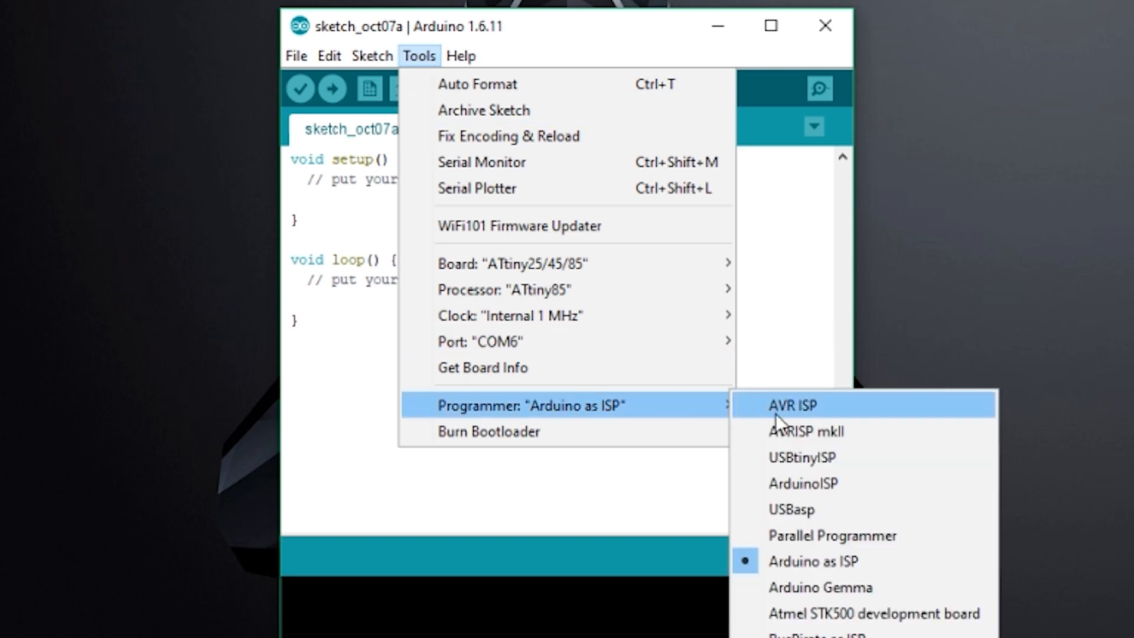
{"action": "mouse_move", "coordinate": [804, 573]}
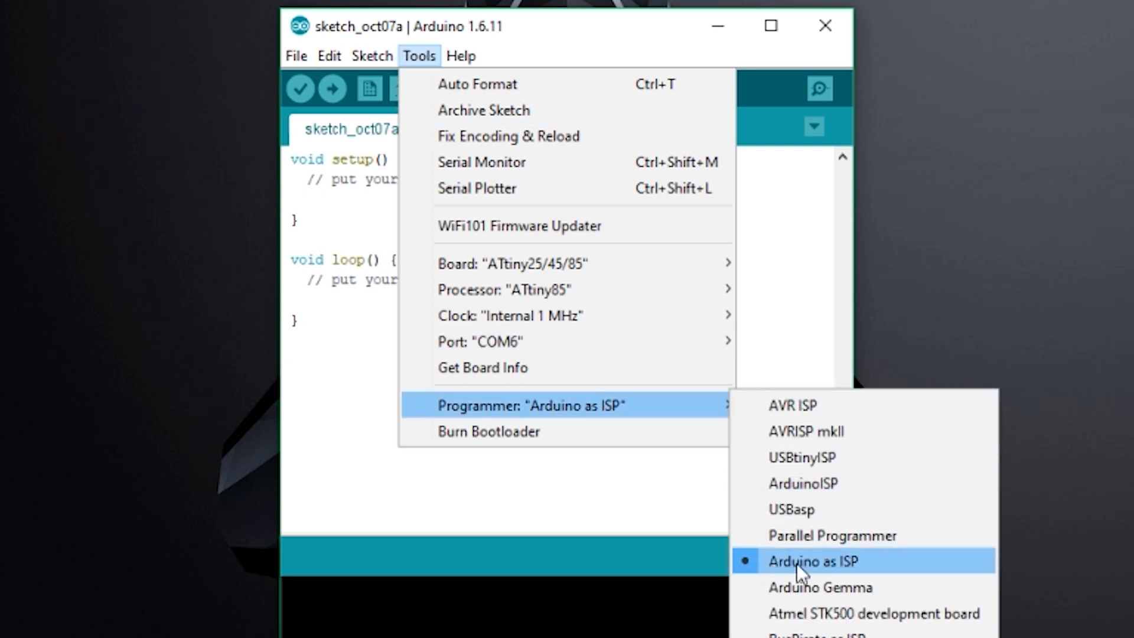
{"action": "left_click", "coordinate": [311, 56]}
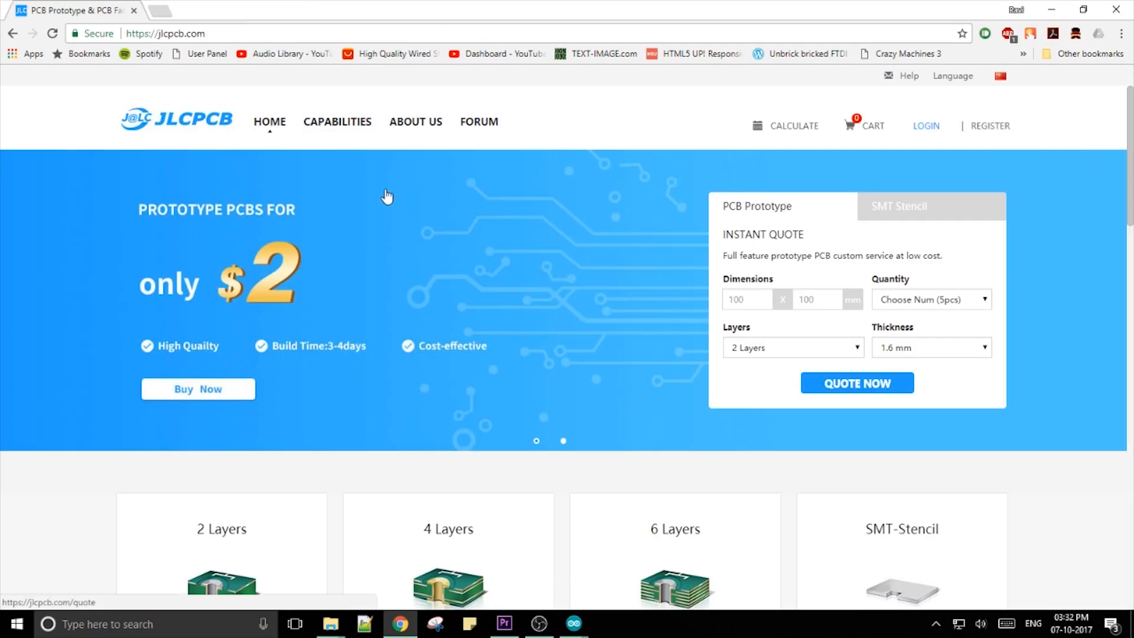
{"action": "mouse_move", "coordinate": [396, 301]}
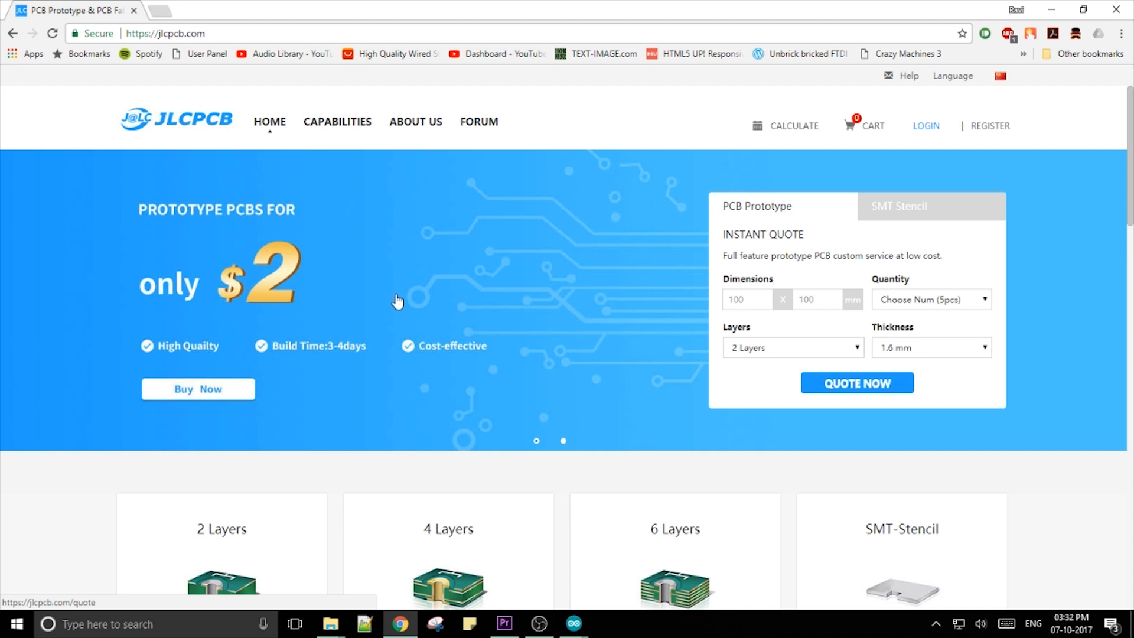
{"action": "mouse_move", "coordinate": [346, 256]}
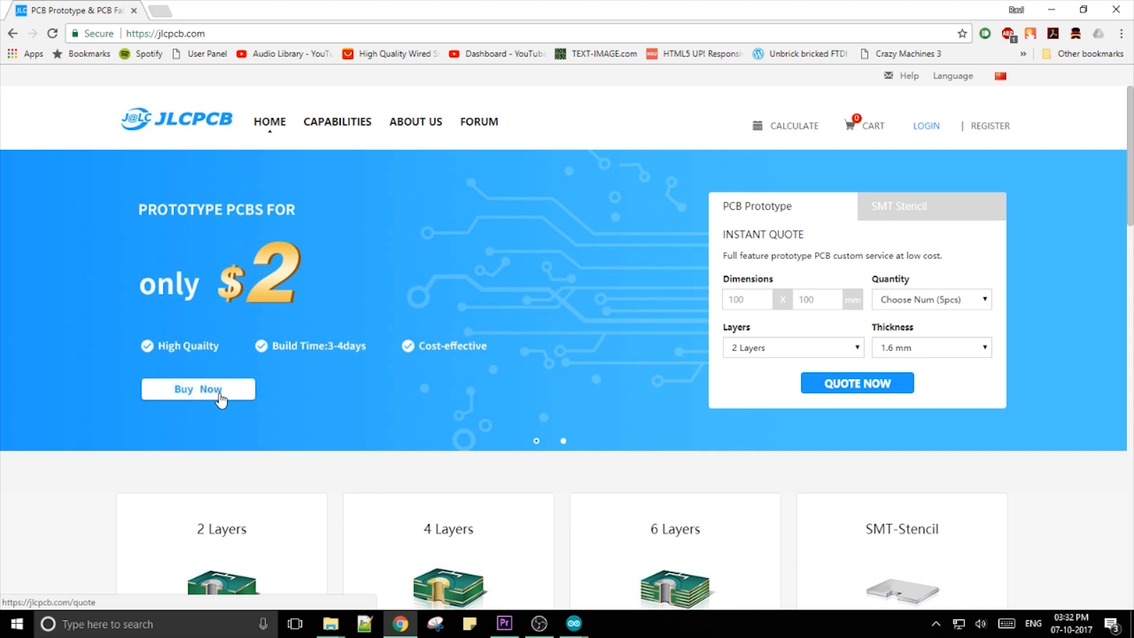
Open the JLCPCB quote form and scroll to the $2.00 five-board total.
{"action": "left_click", "coordinate": [198, 390]}
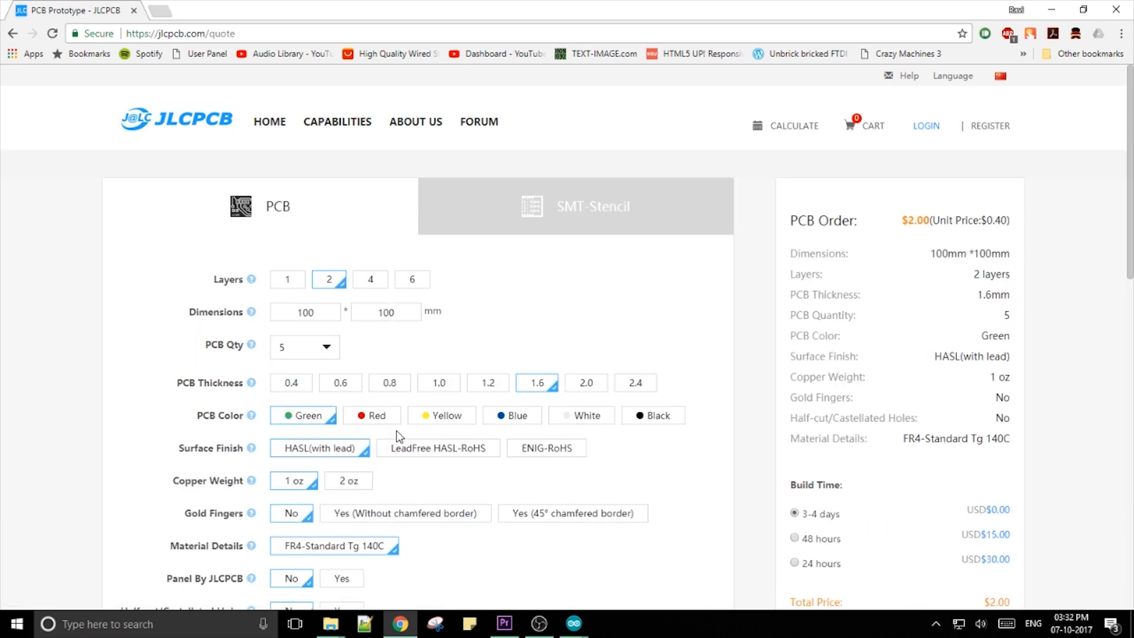
{"action": "mouse_move", "coordinate": [493, 319]}
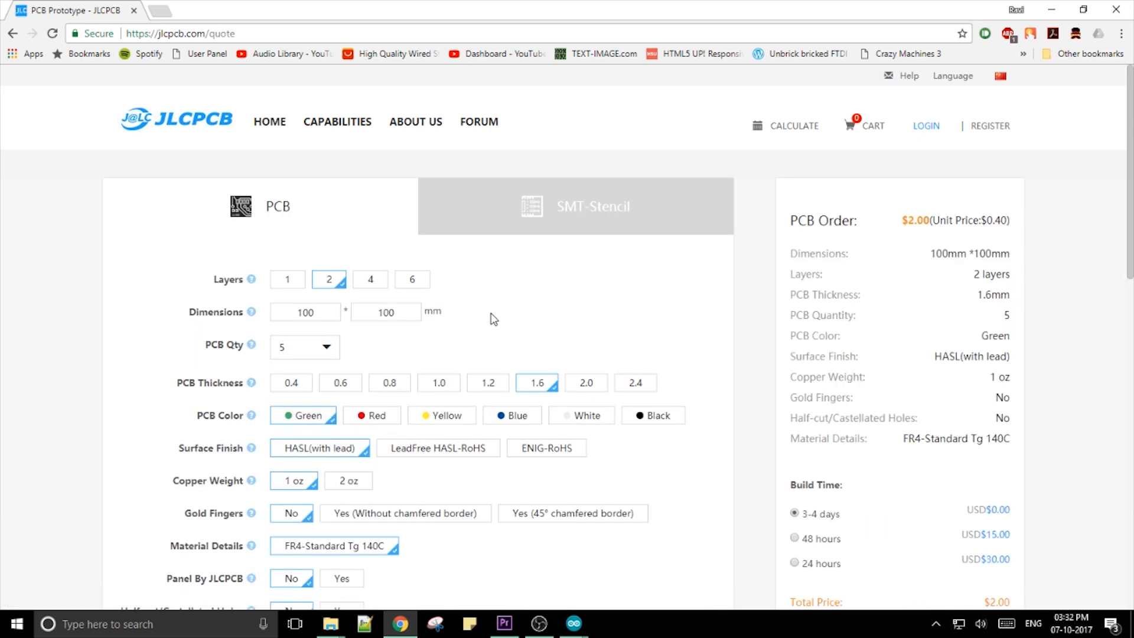
{"action": "scroll", "scroll_direction": "down", "scroll_amount": 3}
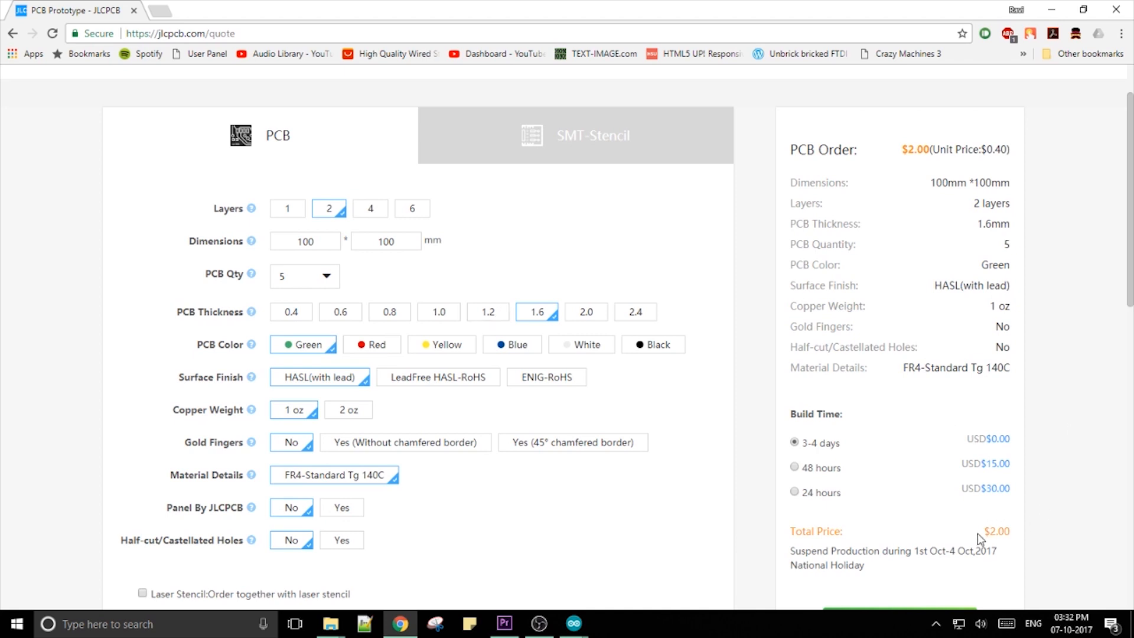
{"action": "scroll", "scroll_direction": "down", "scroll_amount": 3}
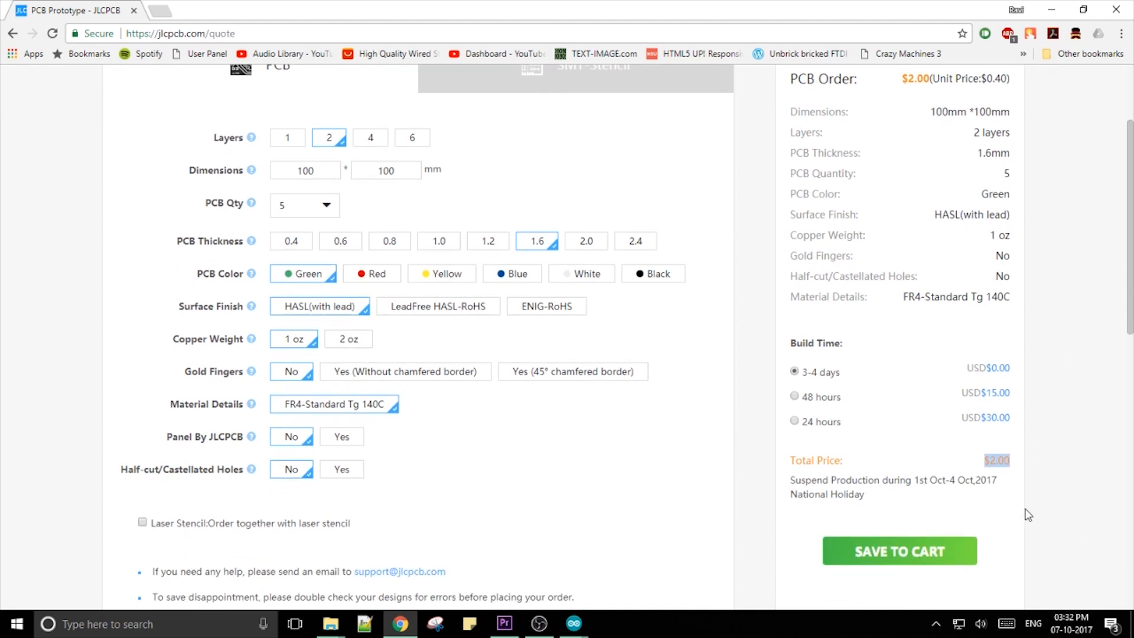
{"action": "left_click", "coordinate": [342, 11]}
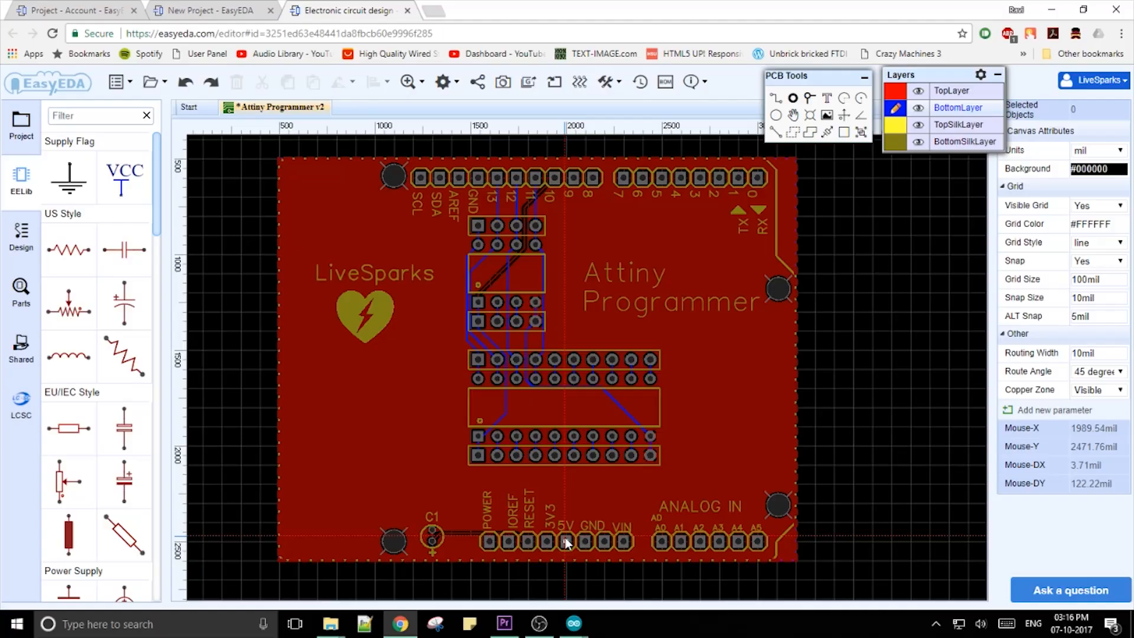
{"action": "mouse_move", "coordinate": [566, 540]}
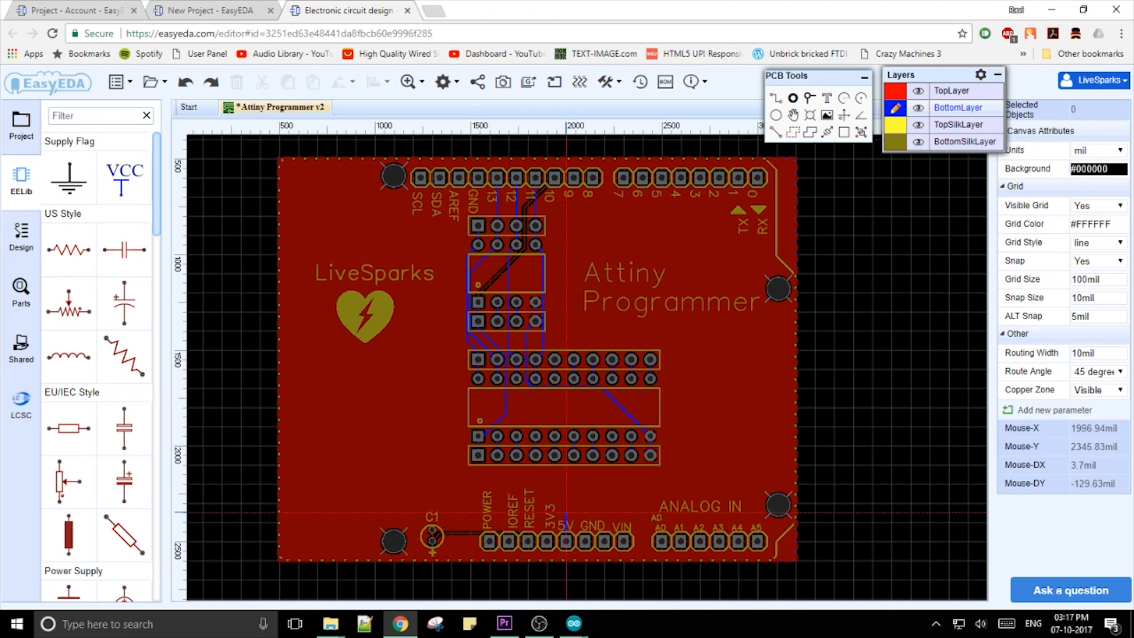